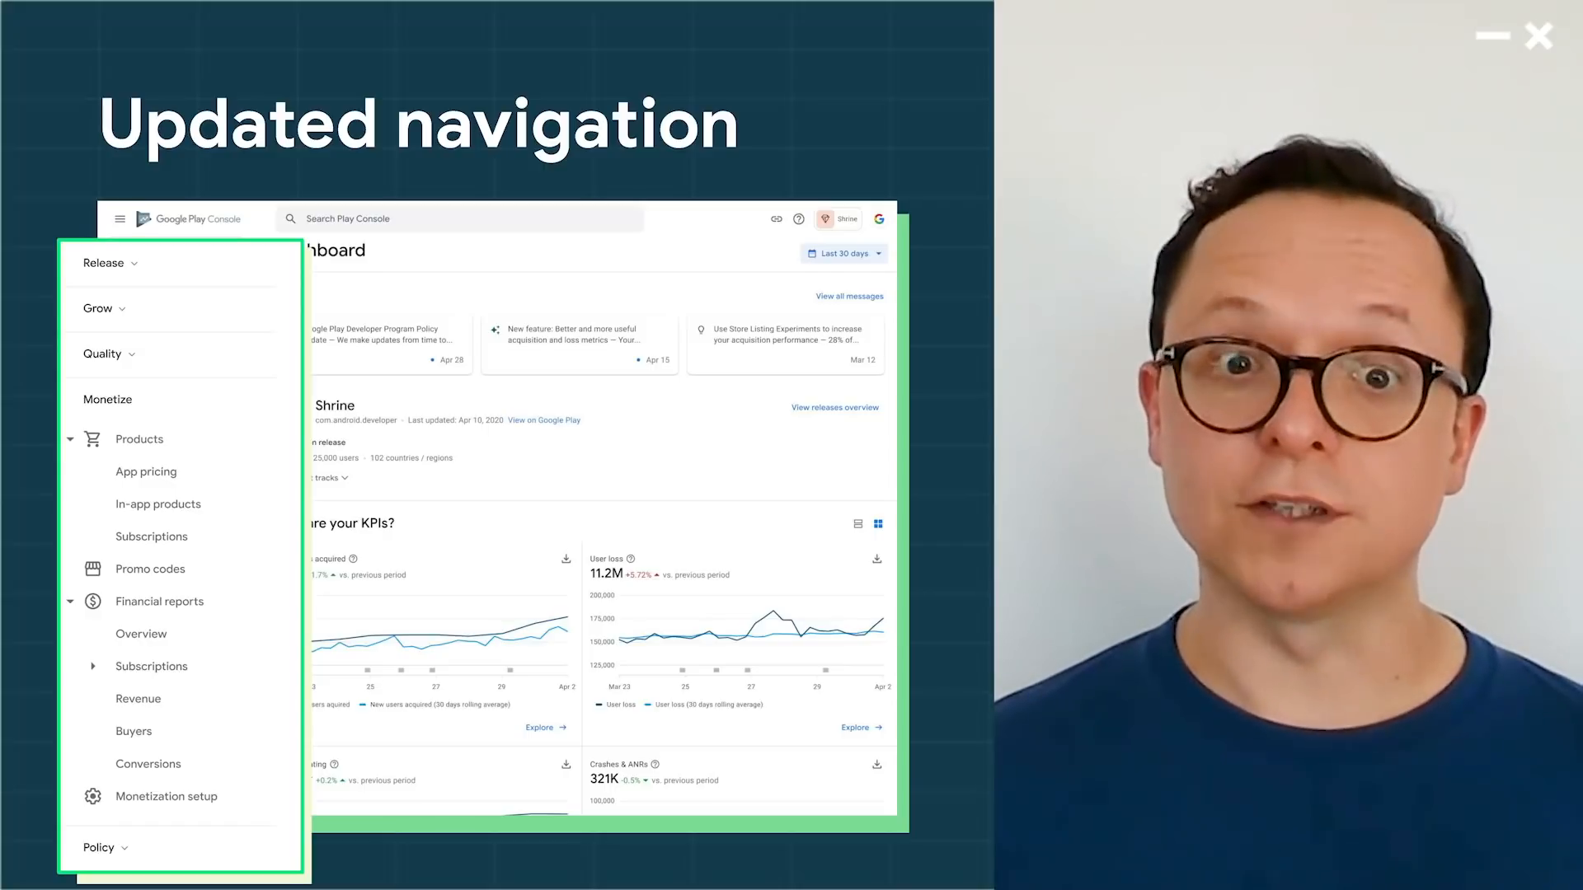
# Expand the Monetize section to show Products, Promo codes, Financial reports and Monetization setup.
pyautogui.click(100, 262)
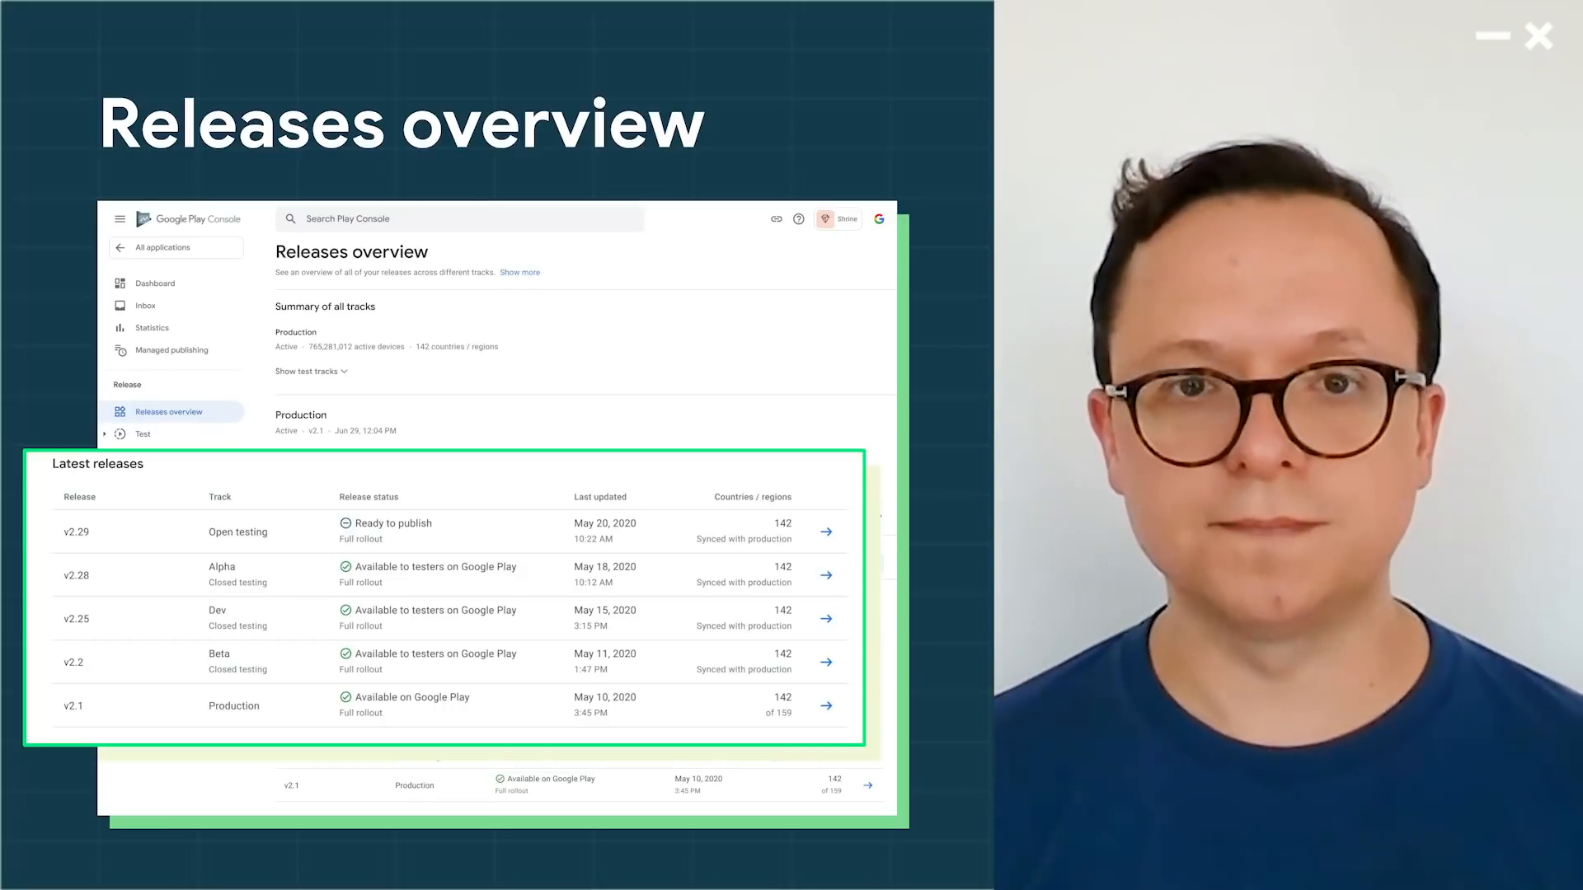
pyautogui.click(136, 549)
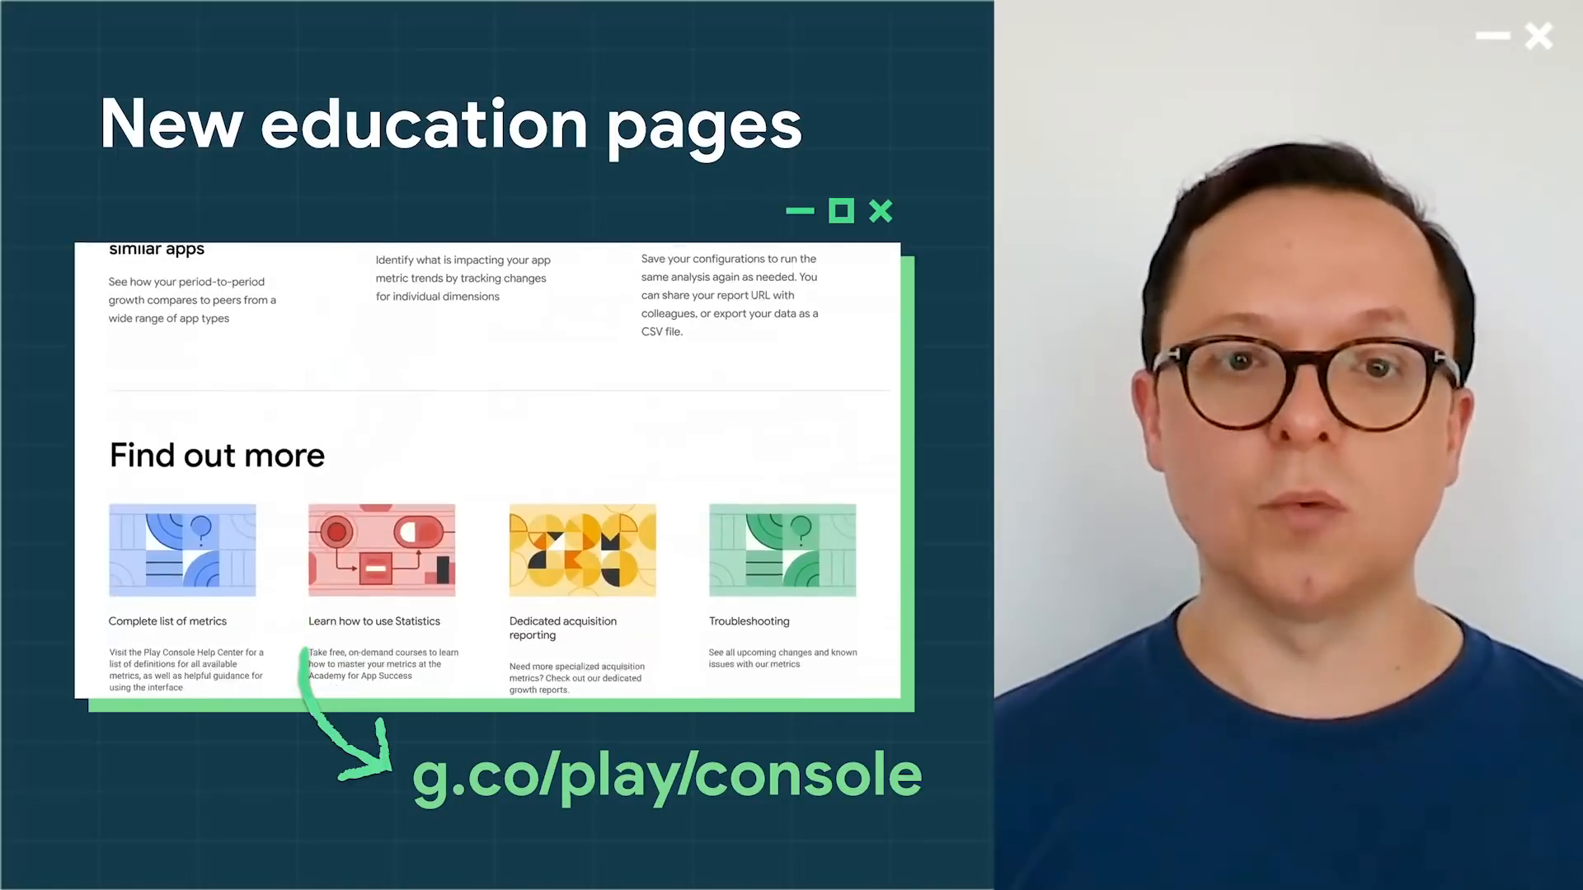
# Scroll the education page down to the four Find out more resource cards.
pyautogui.scroll(-3)
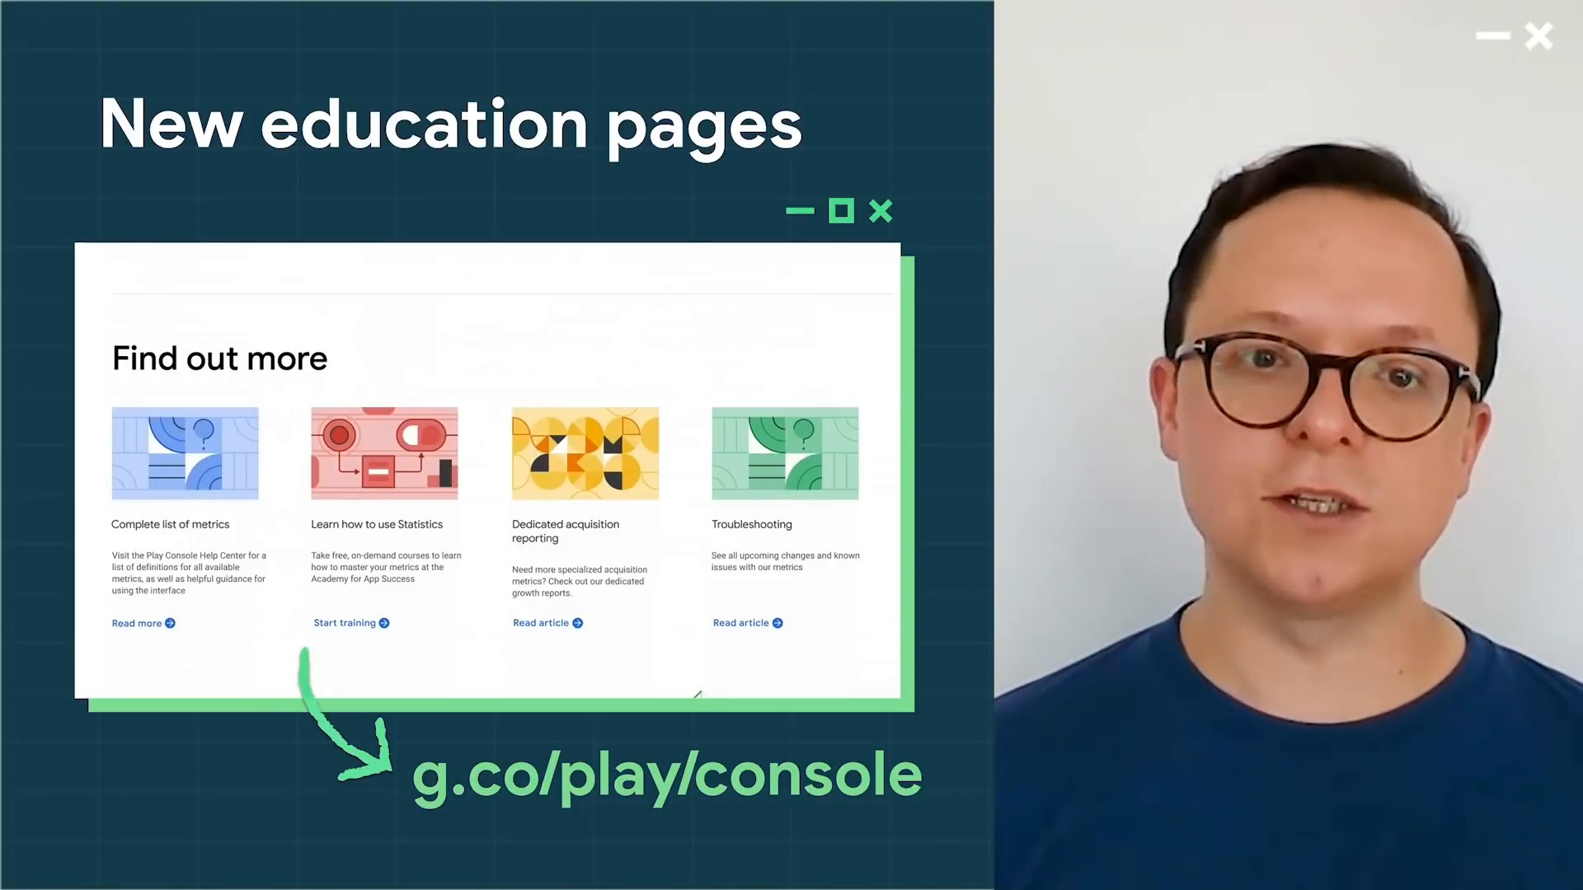